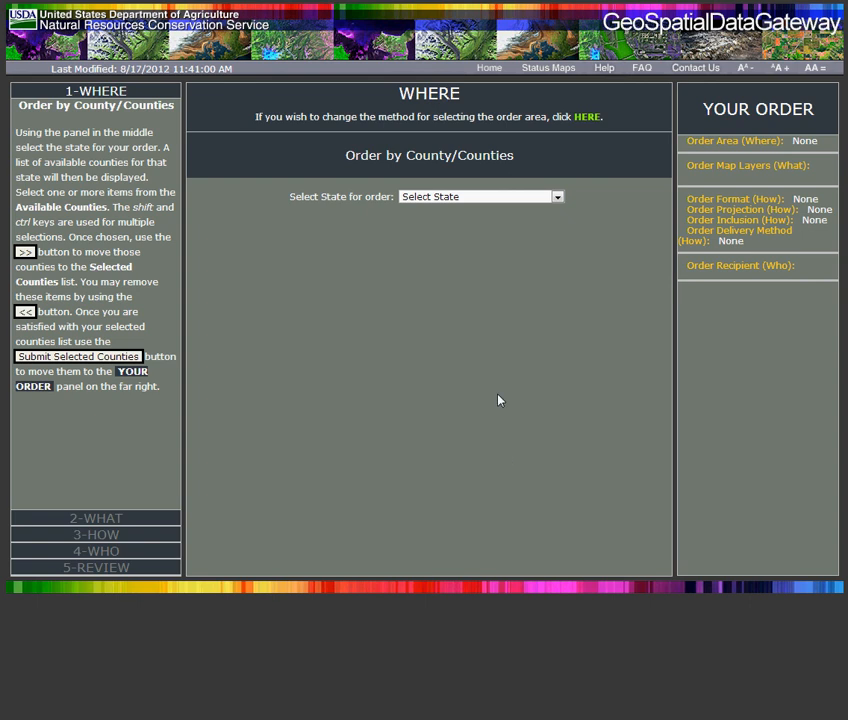
Step: Choose North Carolina, select Mecklenburg County and submit it as the order area
left_click(480, 196)
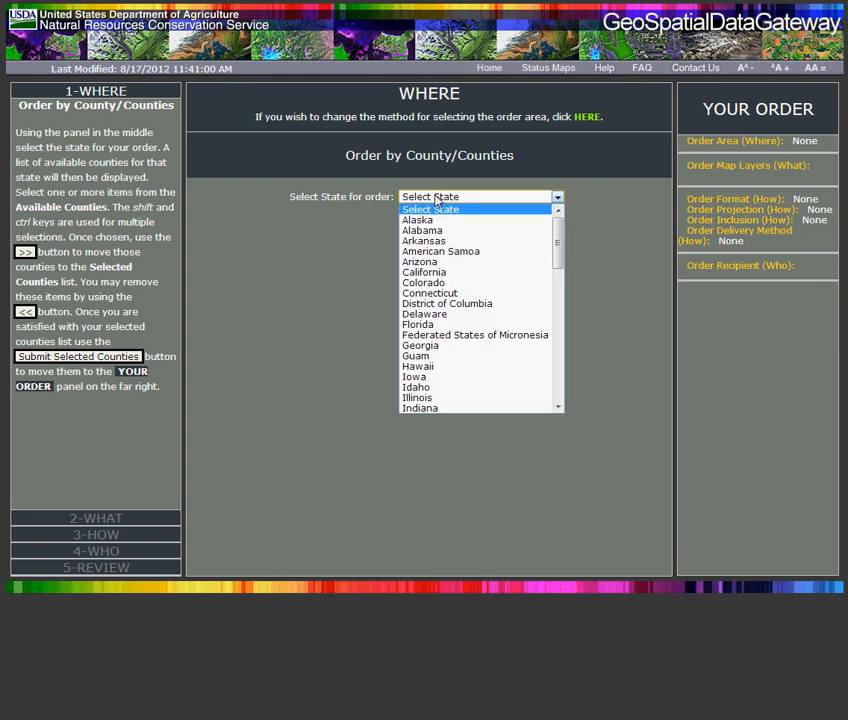
scroll("down", 3)
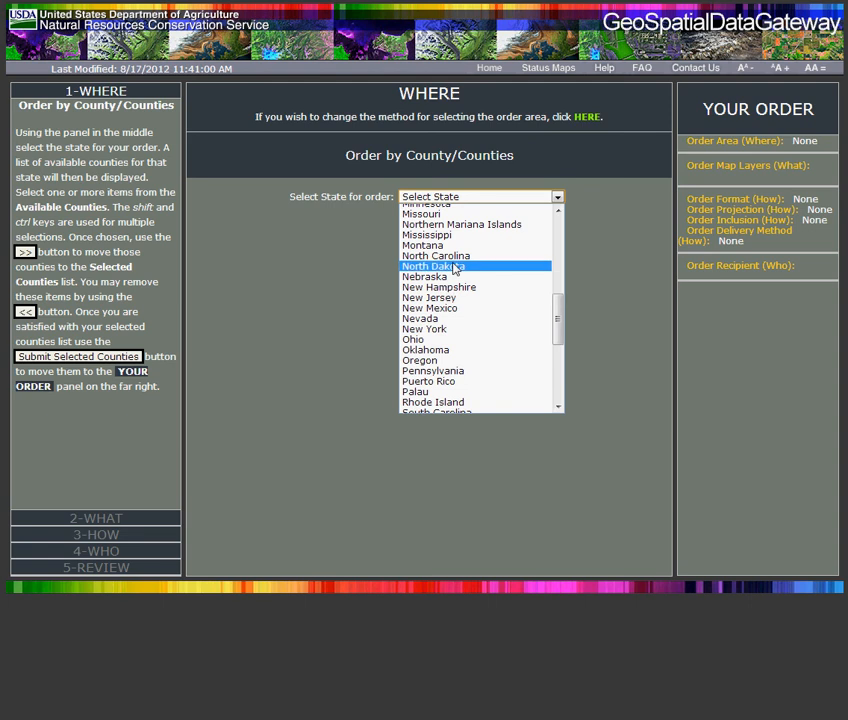
left_click(436, 256)
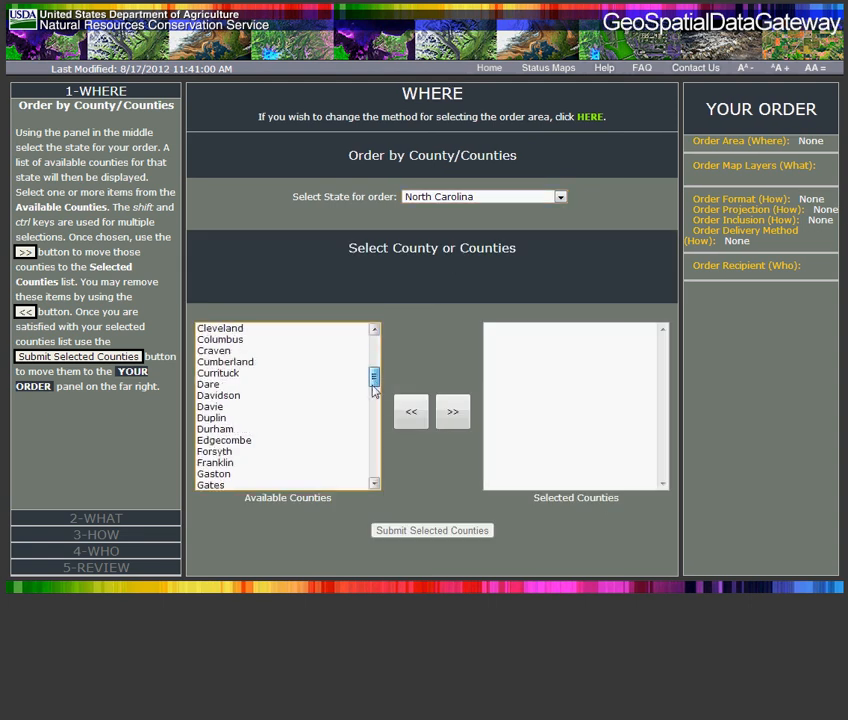
scroll("down", 3)
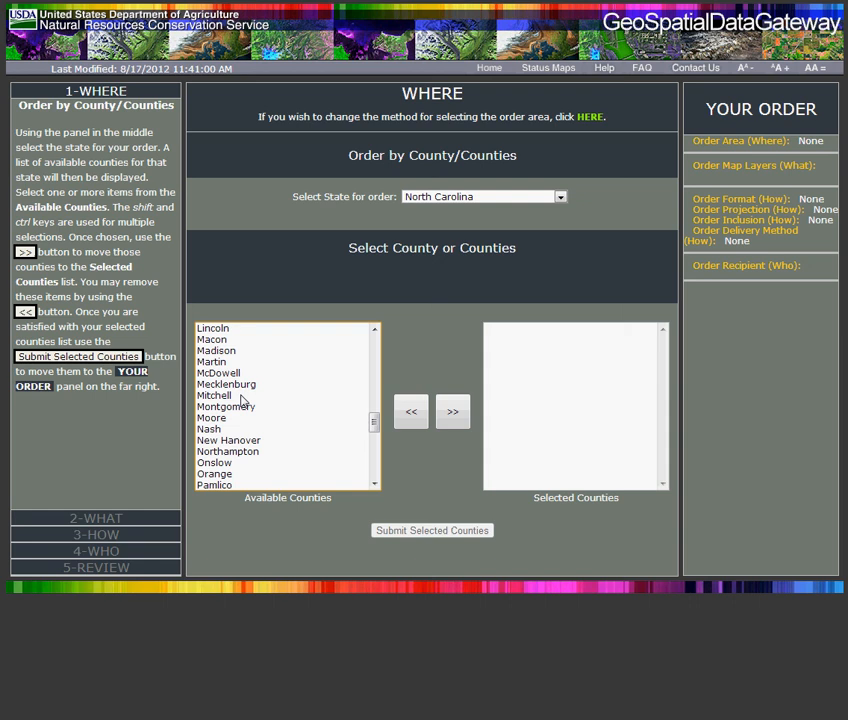
left_click(226, 384)
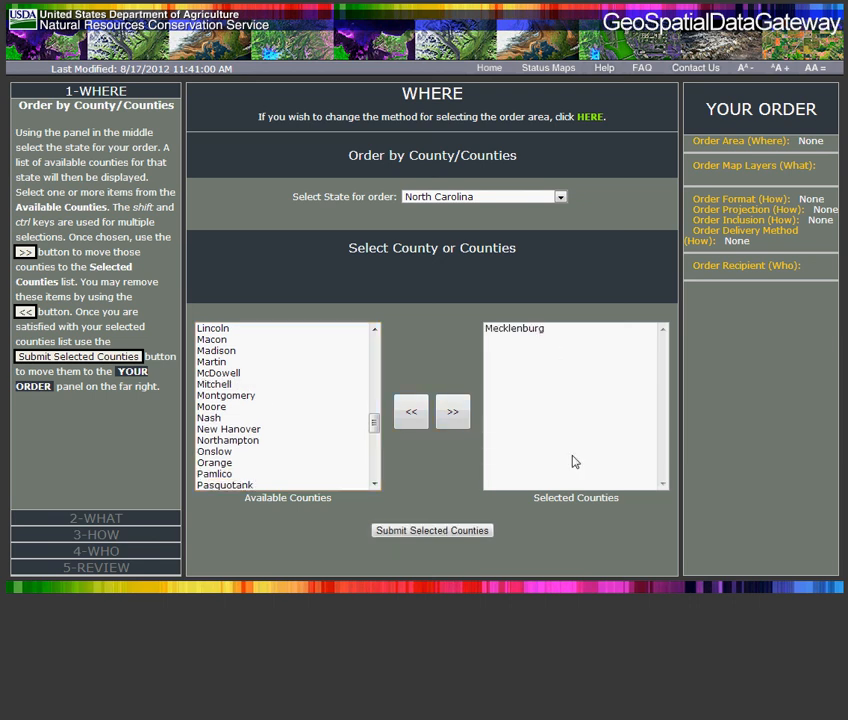
left_click(432, 530)
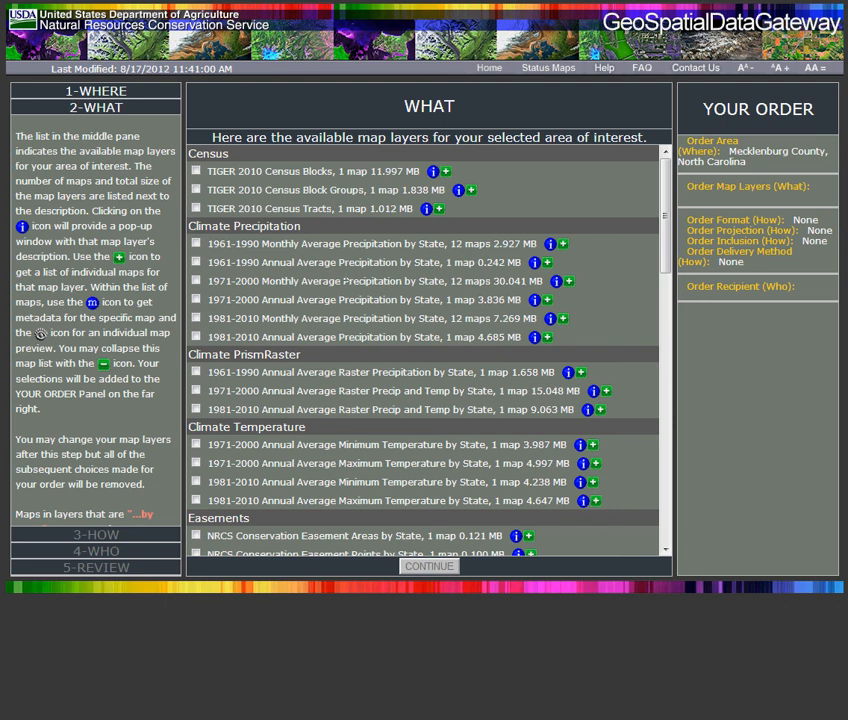
mouse_move(304, 184)
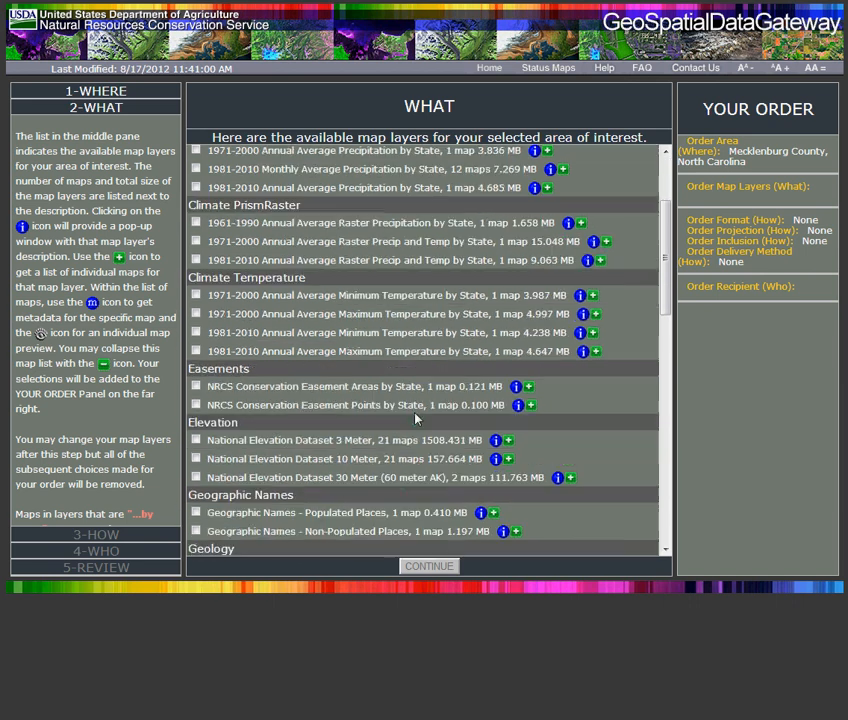
scroll("down", 3)
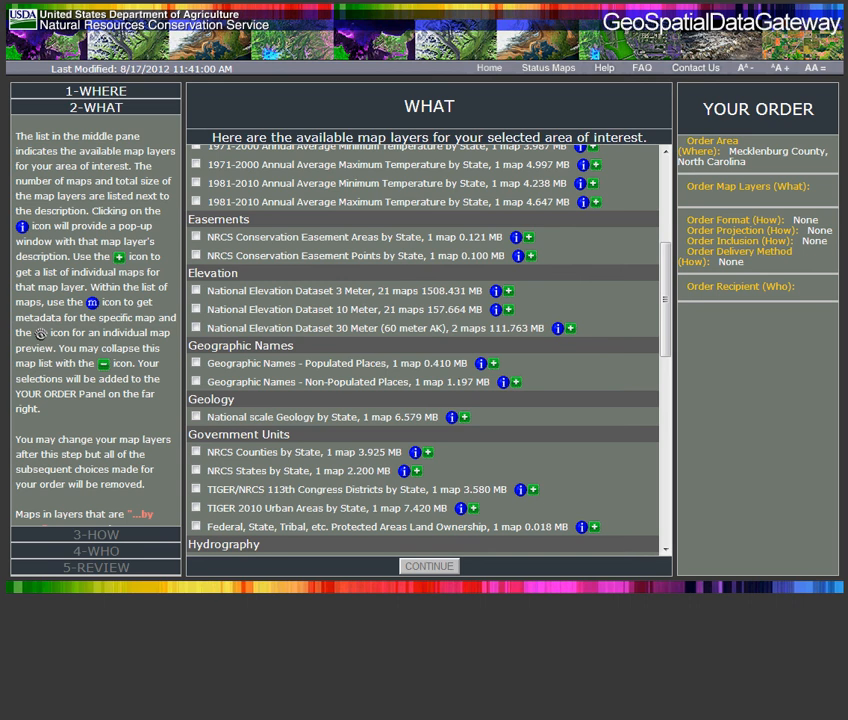
scroll("down", 3)
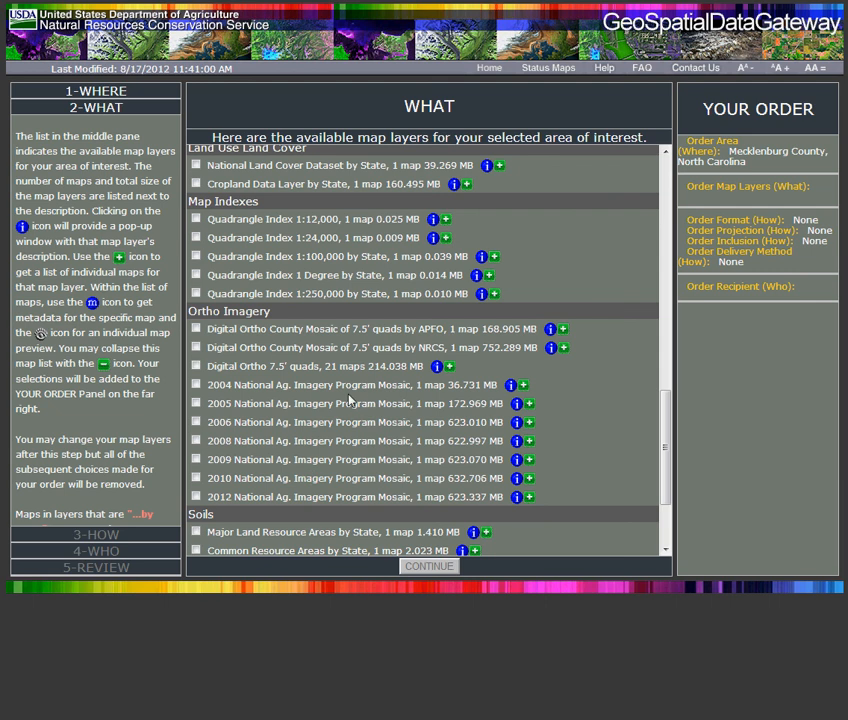
mouse_move(356, 400)
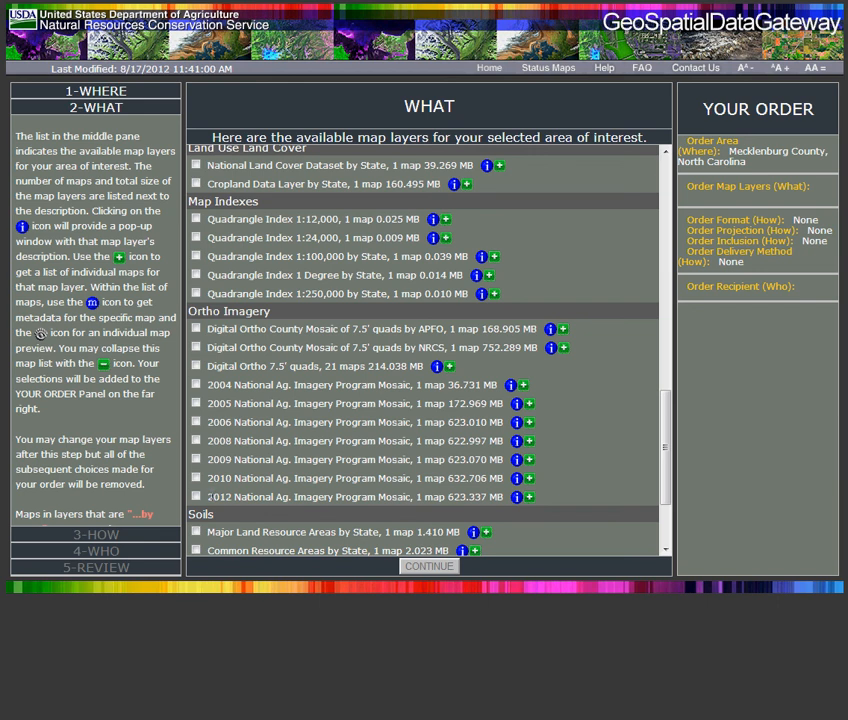
Step: Tick the TIGER 2010 Census Blocks layer and continue to the ordering options
scroll("down", 3)
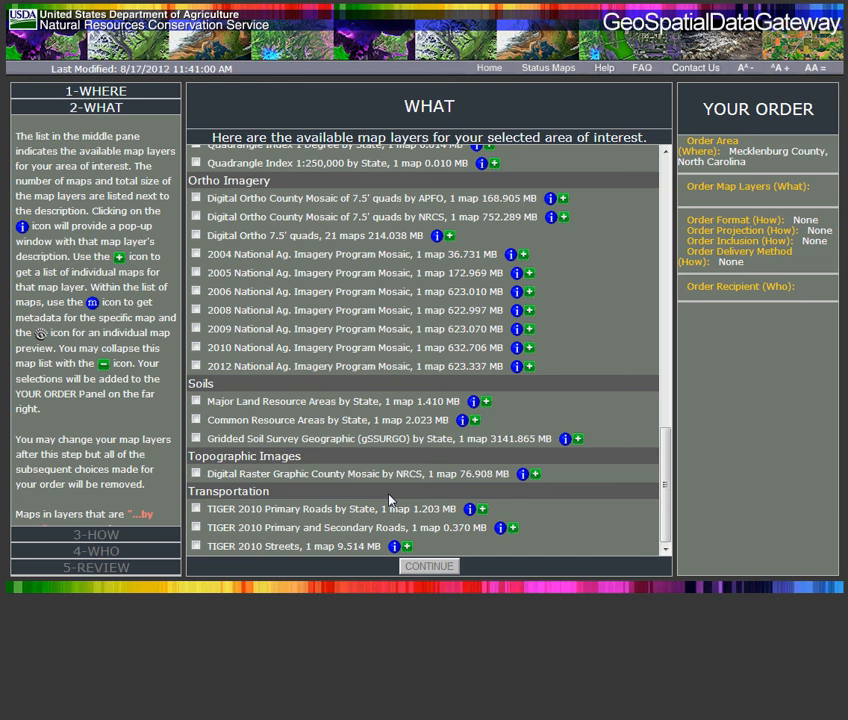
mouse_move(388, 500)
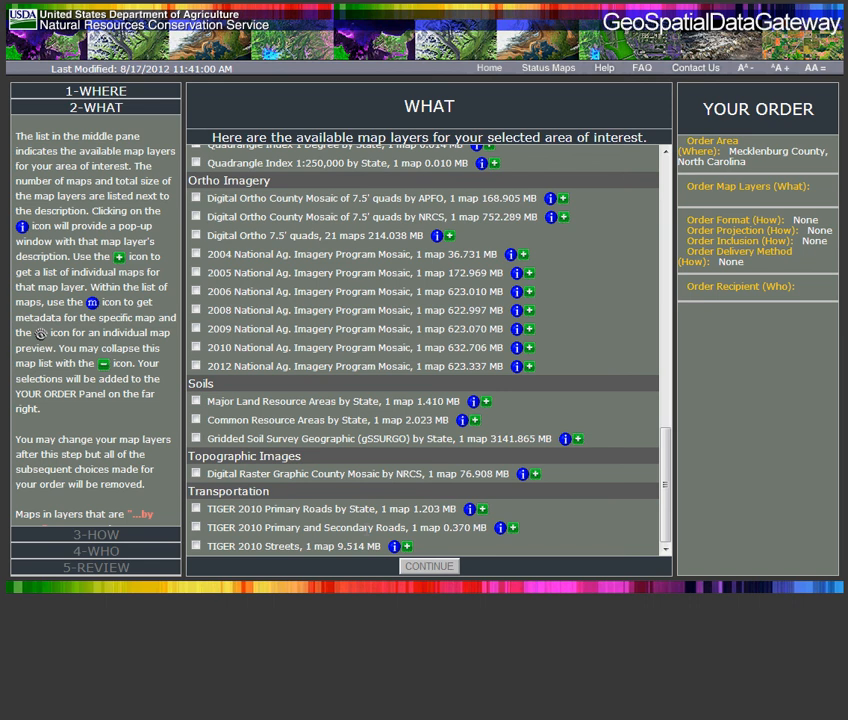
mouse_move(490, 398)
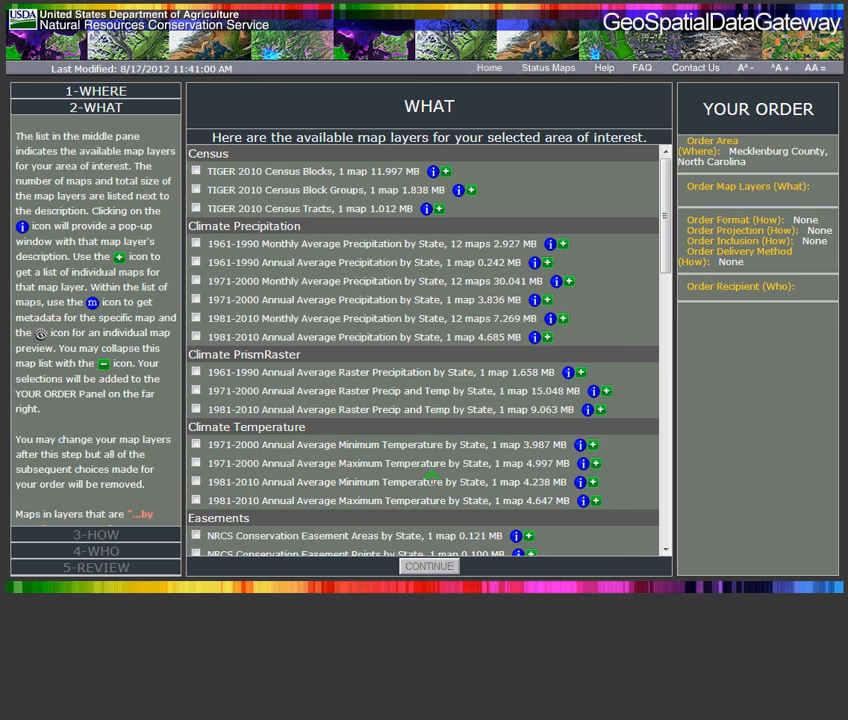
mouse_move(472, 600)
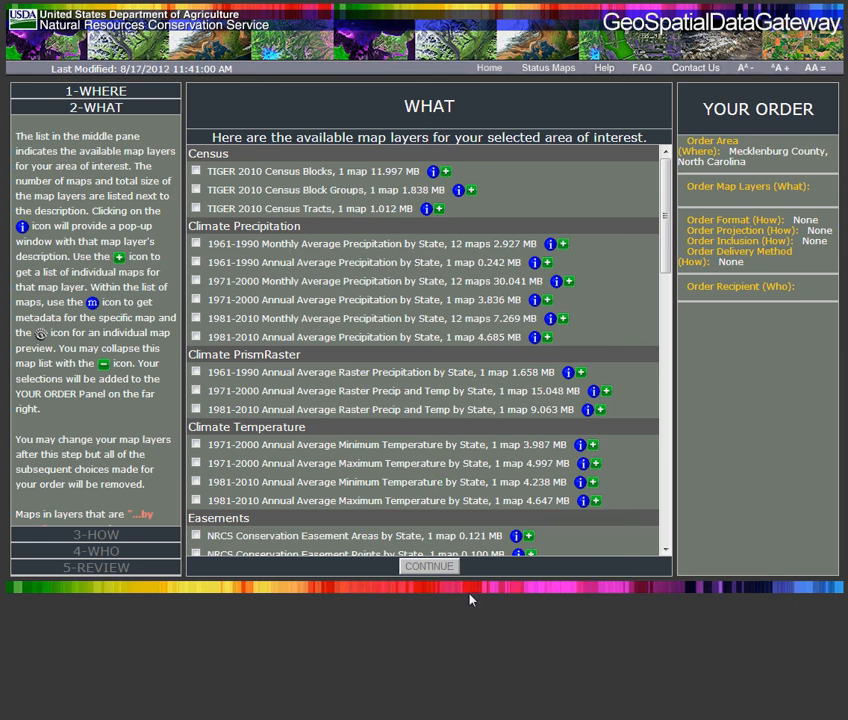
left_click(196, 172)
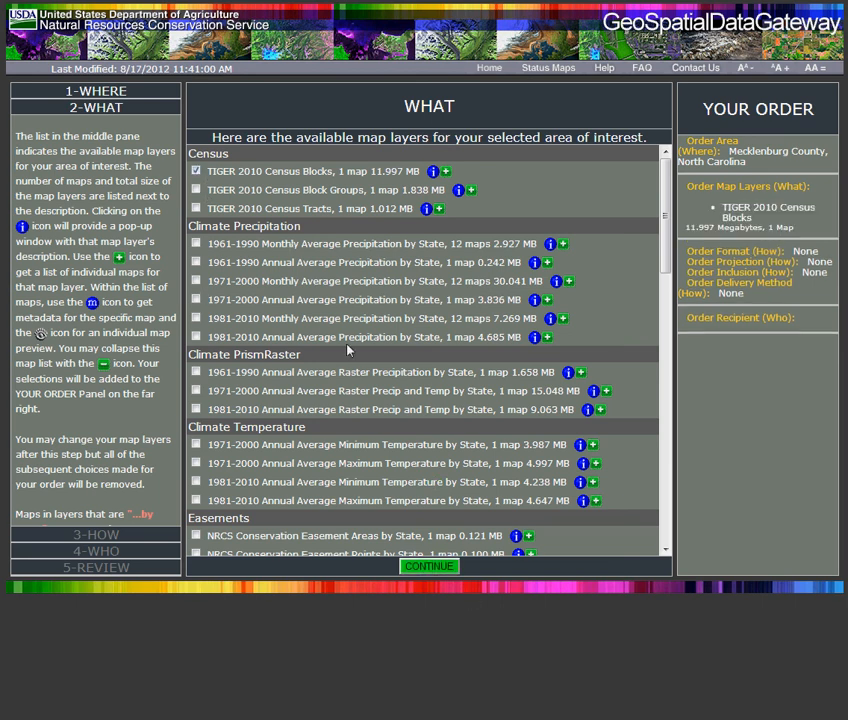
left_click(428, 564)
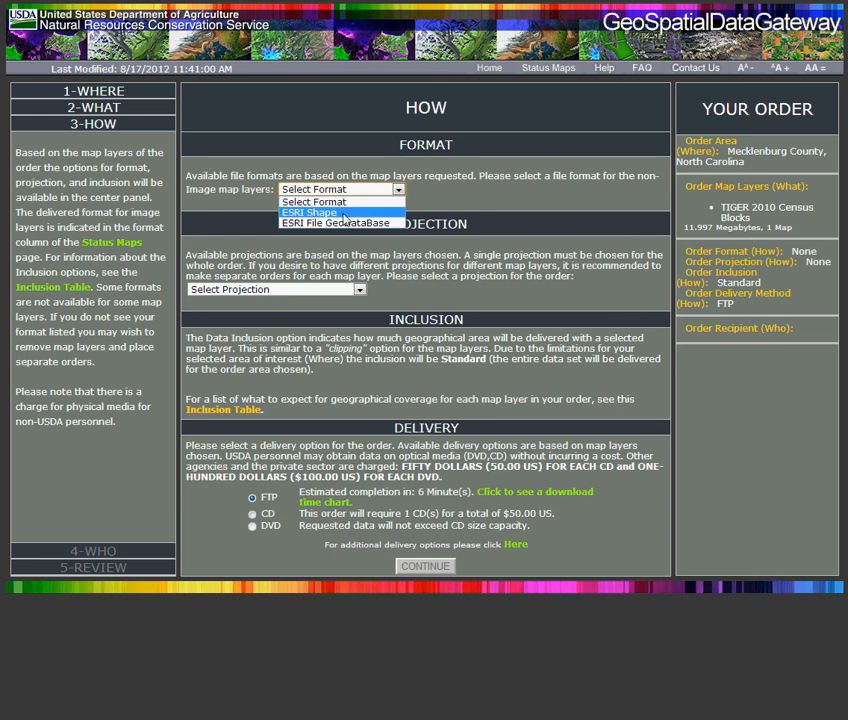
Step: Choose ESRI Shape format and Geographic WGS84 projection, keep FTP, and continue to contact details
left_click(310, 212)
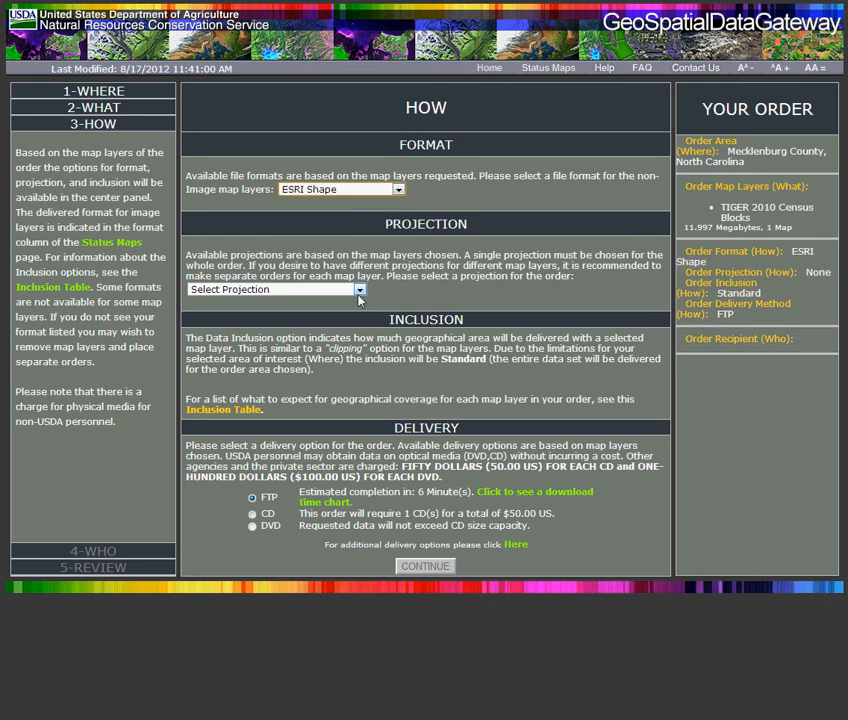
left_click(358, 288)
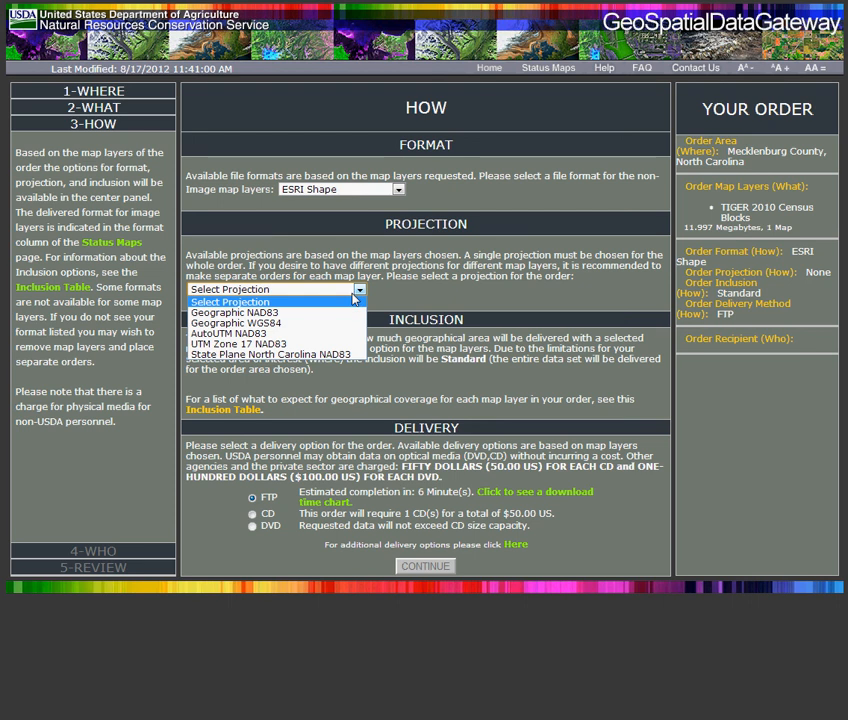
mouse_move(276, 332)
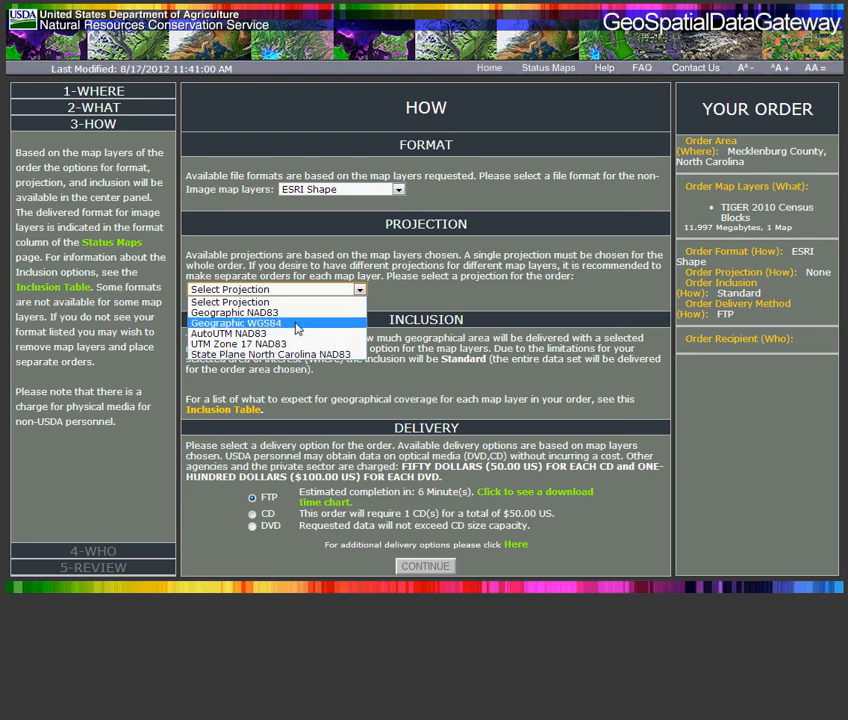
left_click(236, 322)
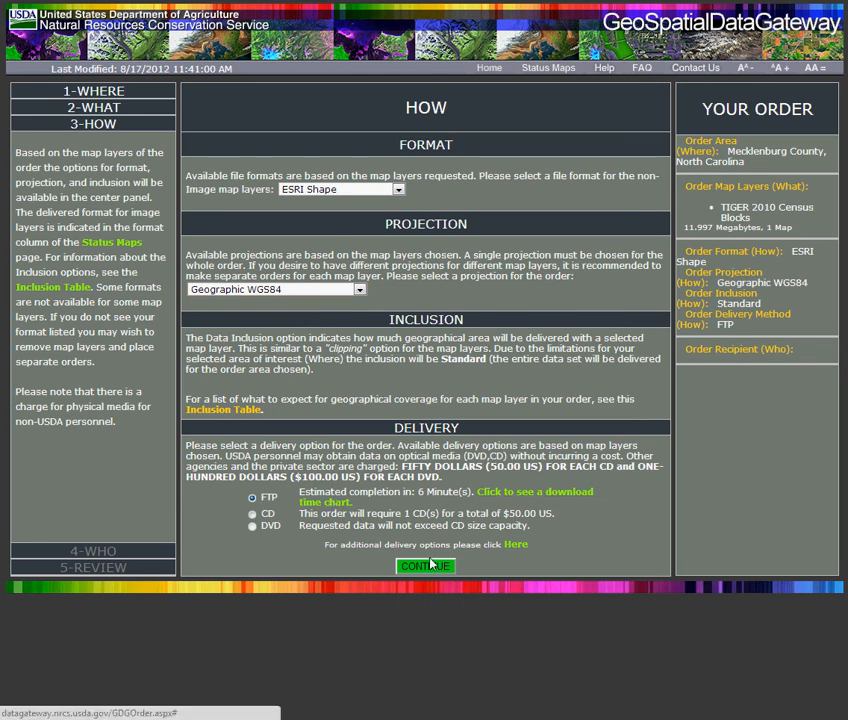
left_click(424, 566)
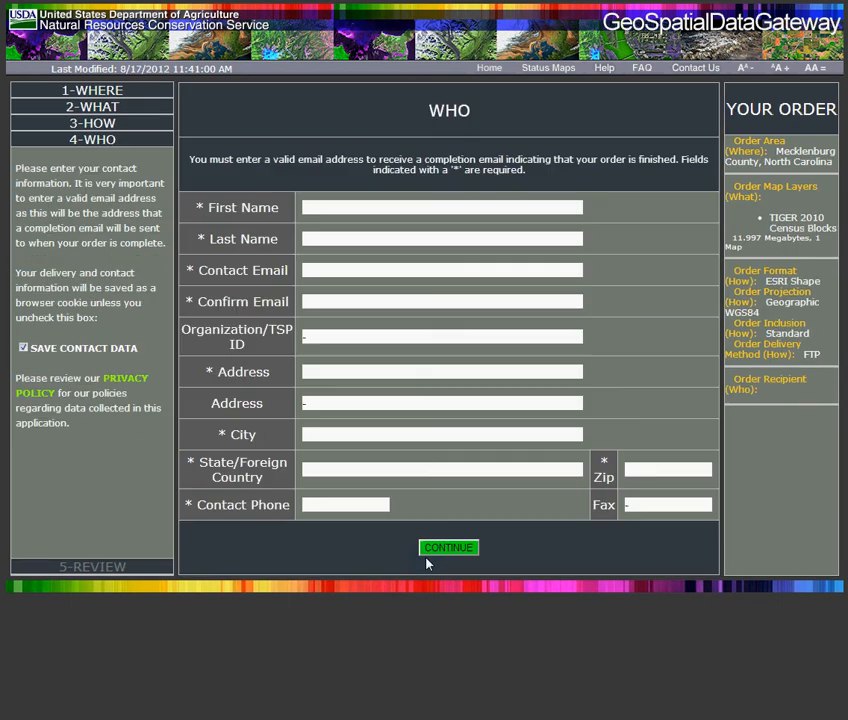
mouse_move(574, 504)
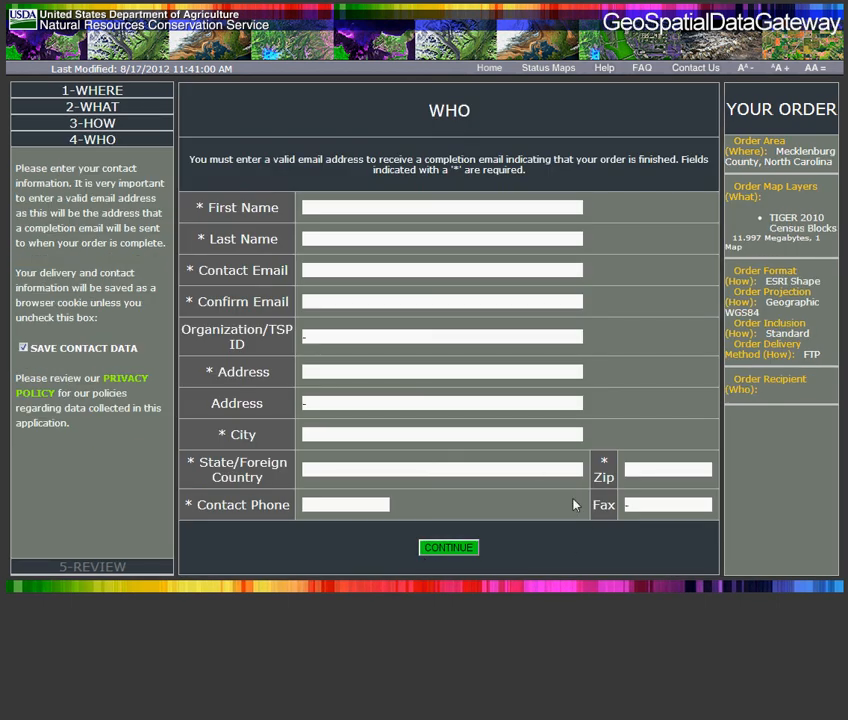
mouse_move(584, 532)
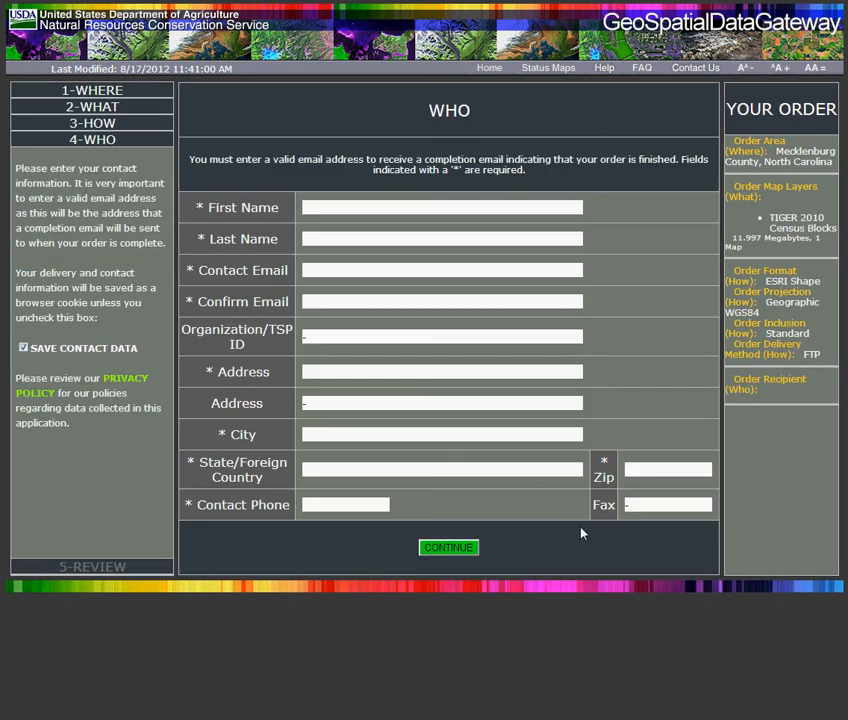